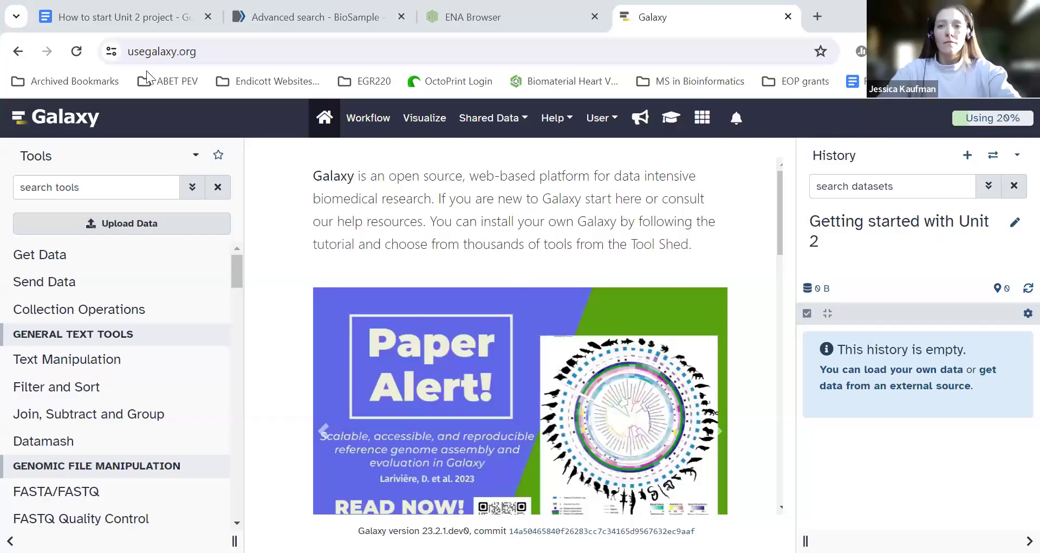
Switch from the empty Galaxy history to the 'How to start Unit 2 project' Google Doc.
{"action": "left_click", "coordinate": [119, 17]}
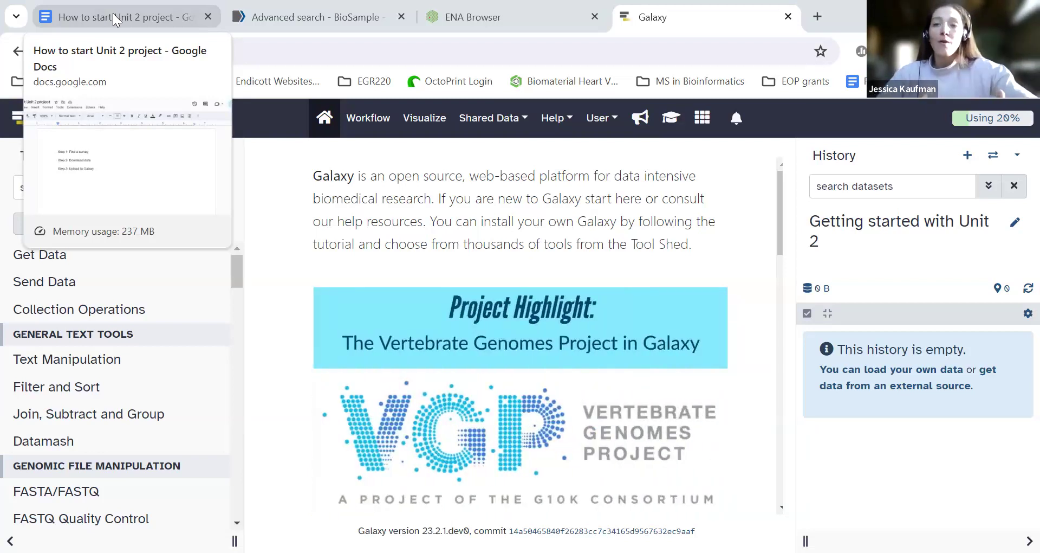
{"action": "left_click", "coordinate": [119, 16]}
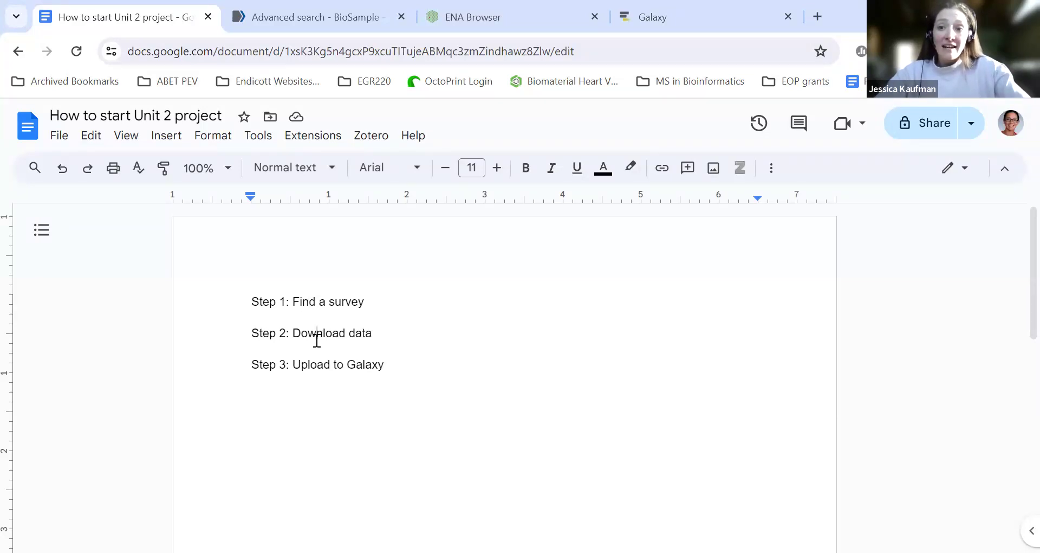
Add '(fastq.gz)' after 'Step 2: Download data' in the guide.
{"action": "type", "text": "("}
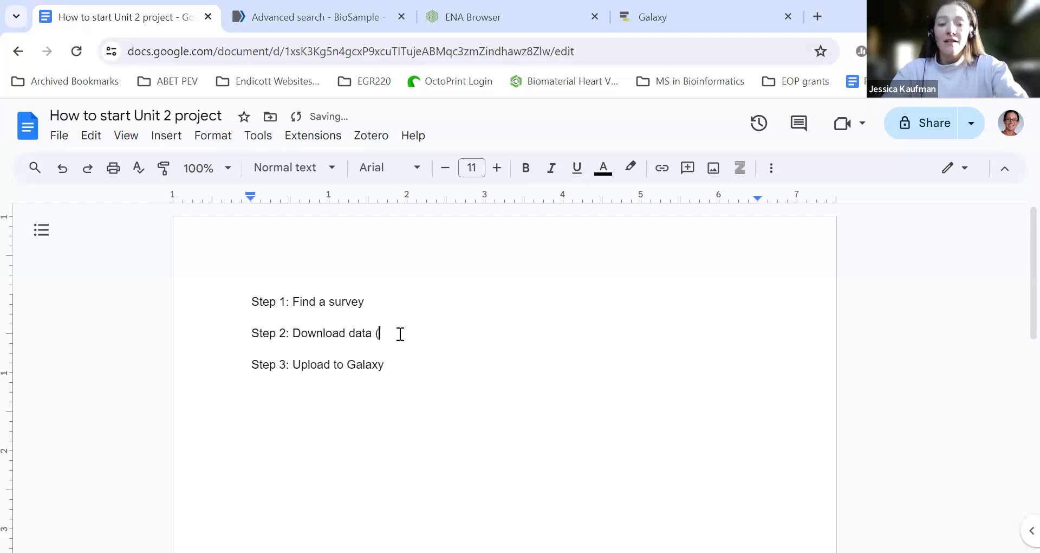
{"action": "type", "text": "fastq"}
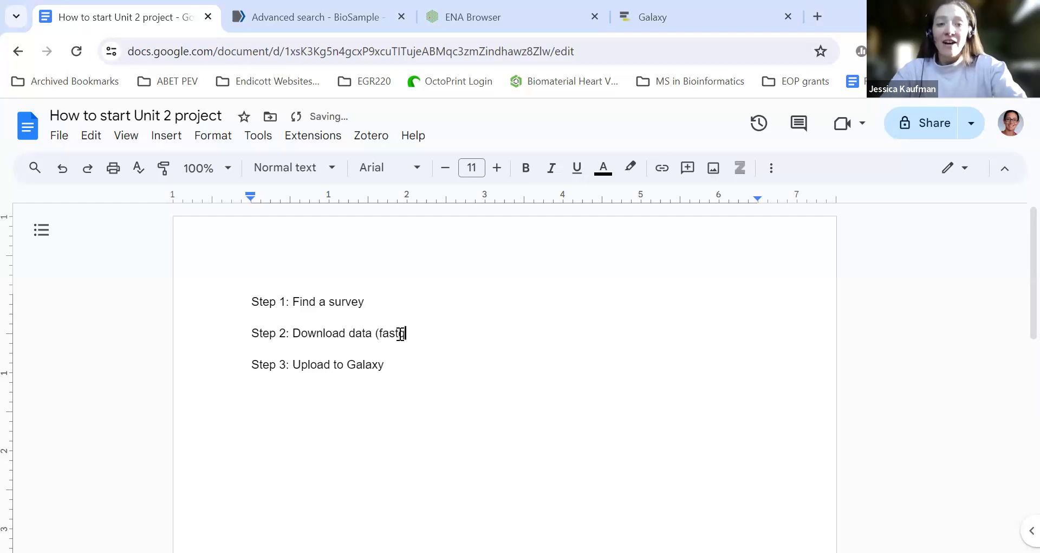
{"action": "type", "text": ".gz)"}
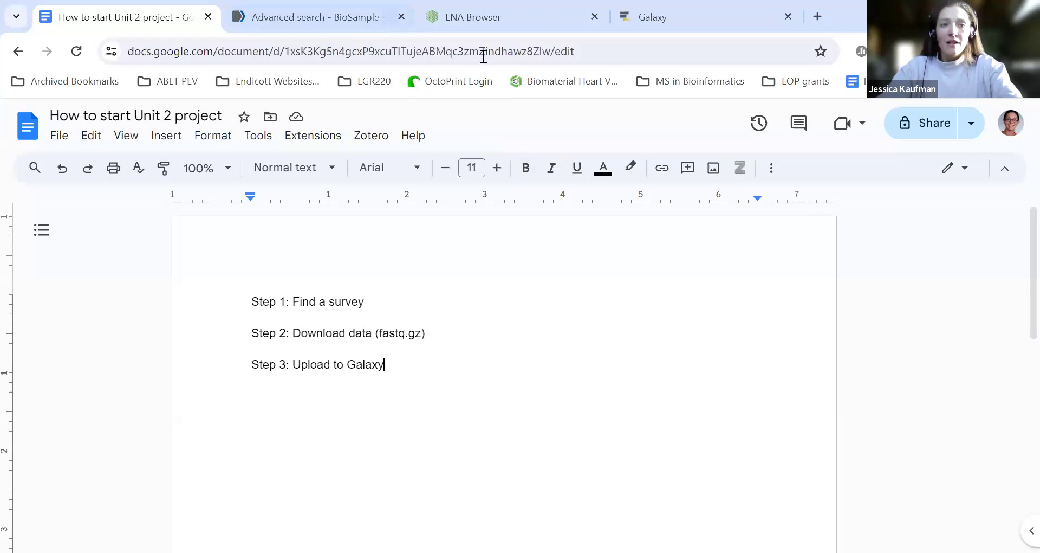
Reach the BioSample home search page, briefly visiting the advanced search builder.
{"action": "left_click", "coordinate": [318, 17]}
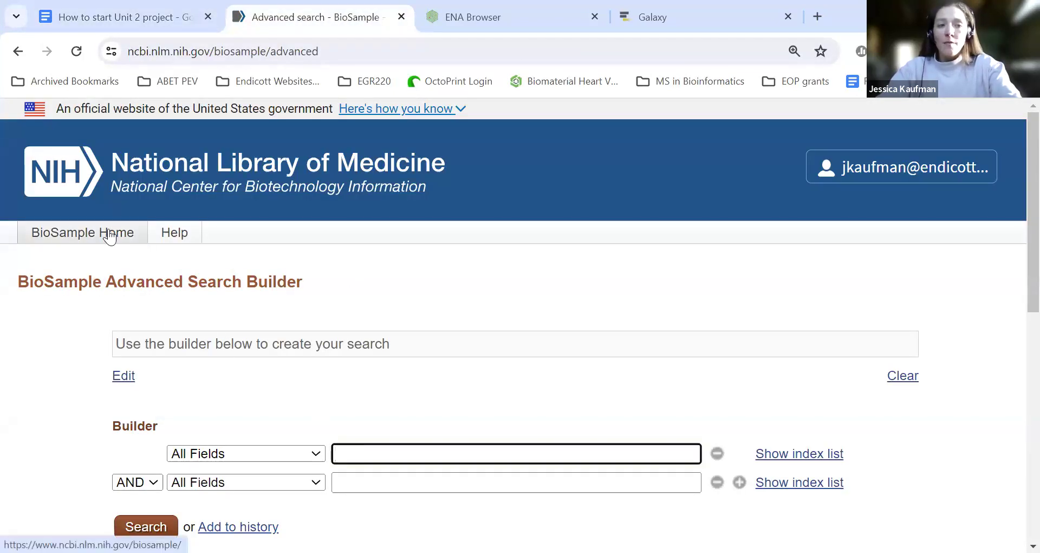
{"action": "left_click", "coordinate": [82, 232]}
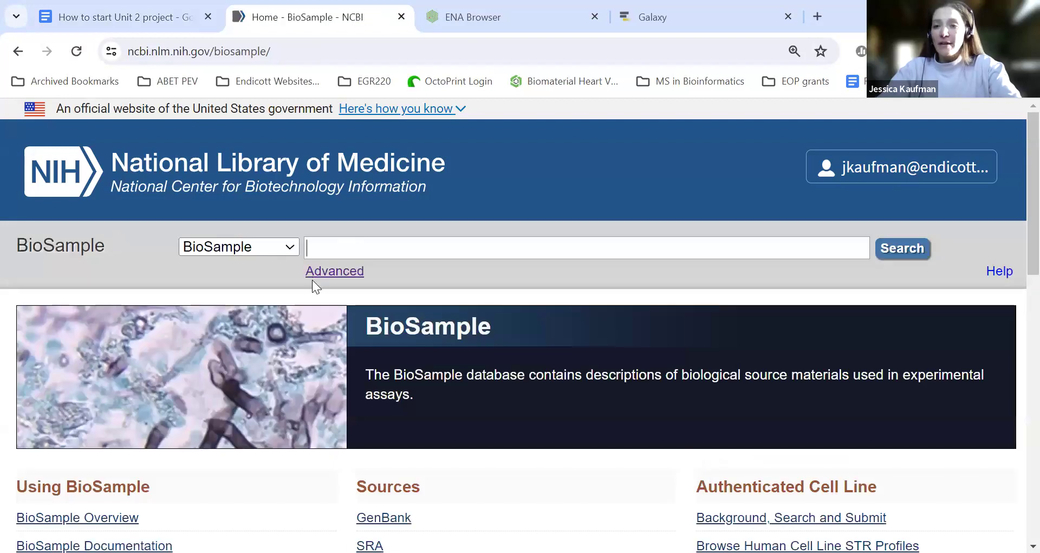
{"action": "left_click", "coordinate": [334, 271]}
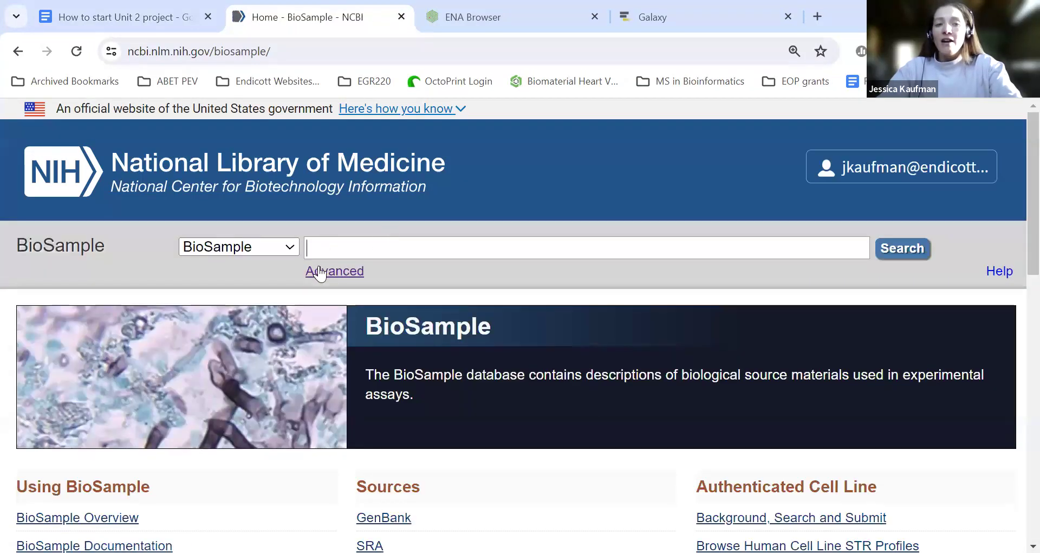
{"action": "left_click", "coordinate": [333, 270]}
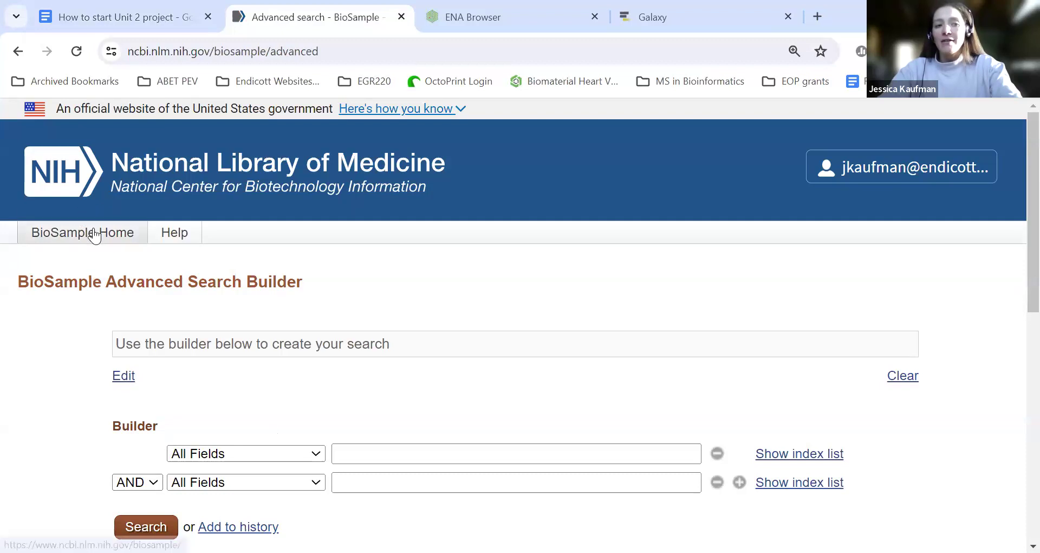
{"action": "left_click", "coordinate": [73, 232]}
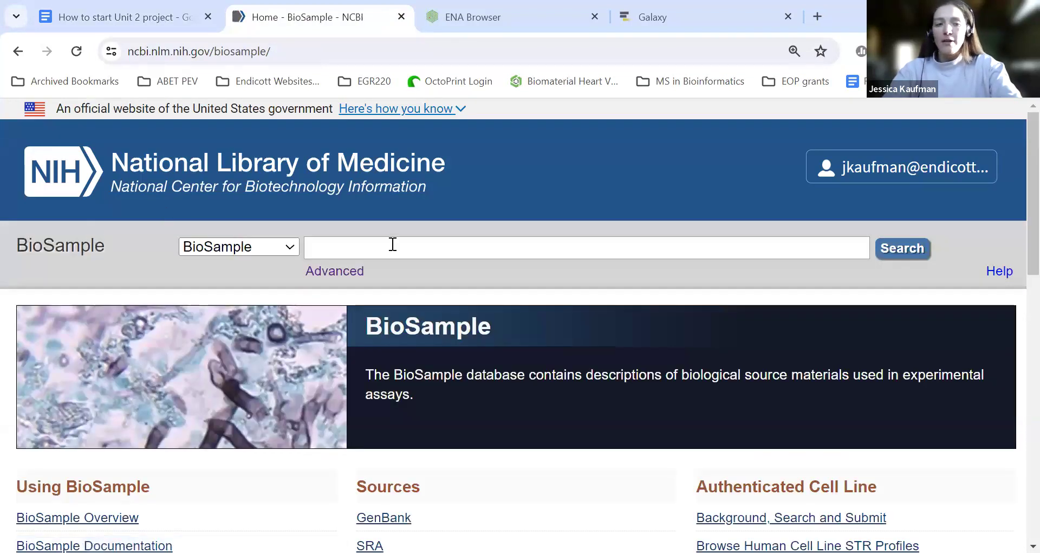
Enter the partial query "qiita" AND " in the BioSample search box.
{"action": "type", "text": "\""}
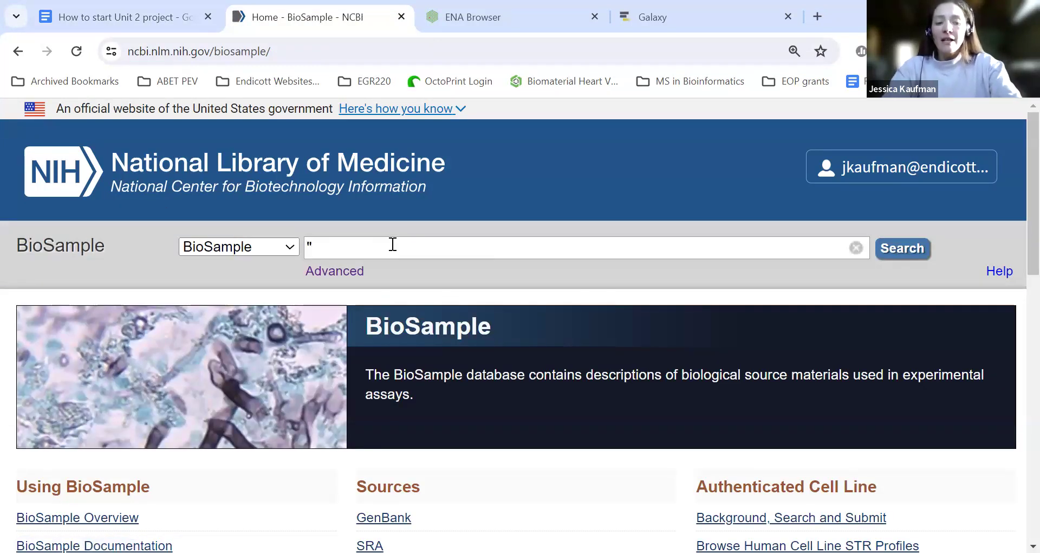
{"action": "type", "text": "qiita"}
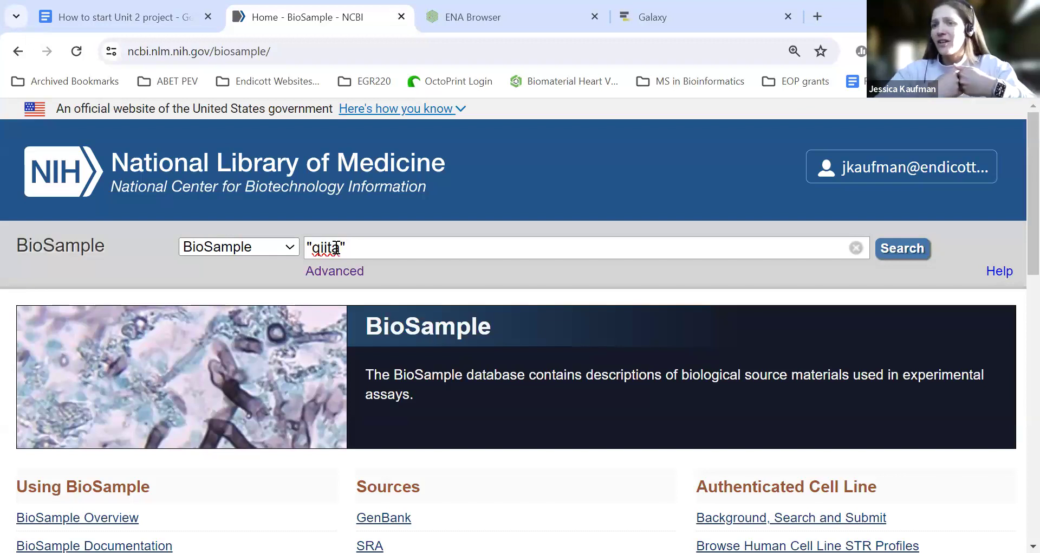
{"action": "type", "text": "A"}
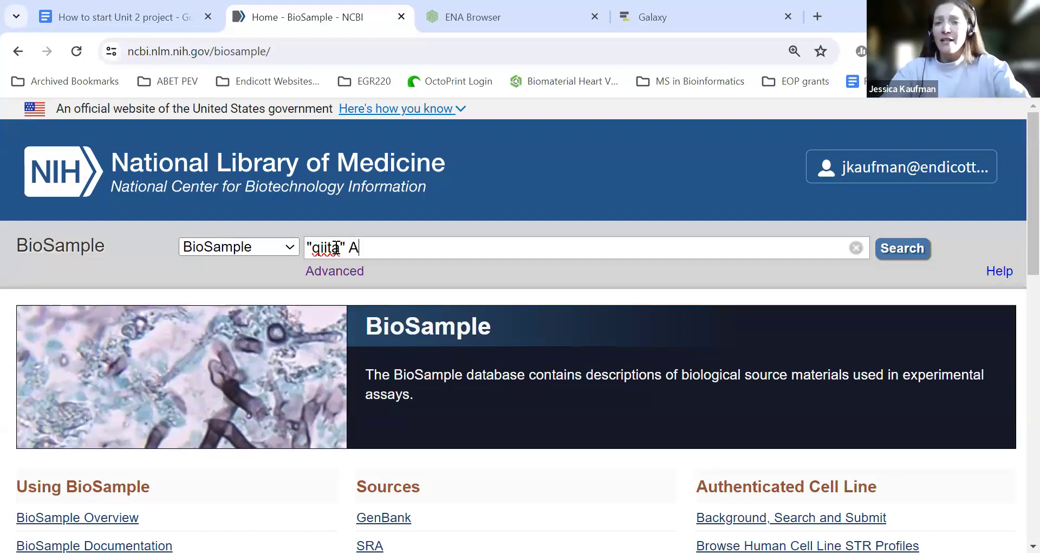
{"action": "type", "text": "ND"}
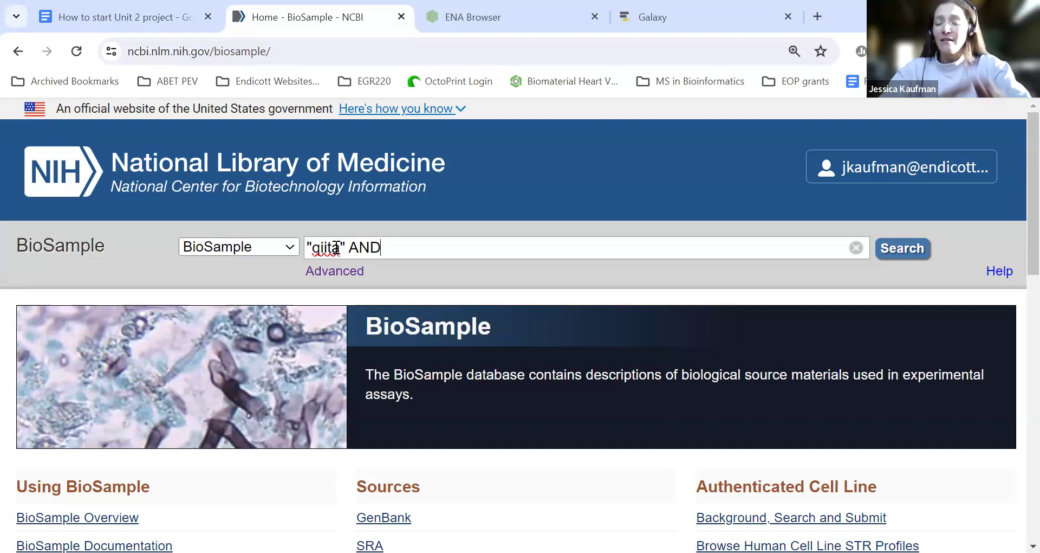
{"action": "type", "text": "\" \""}
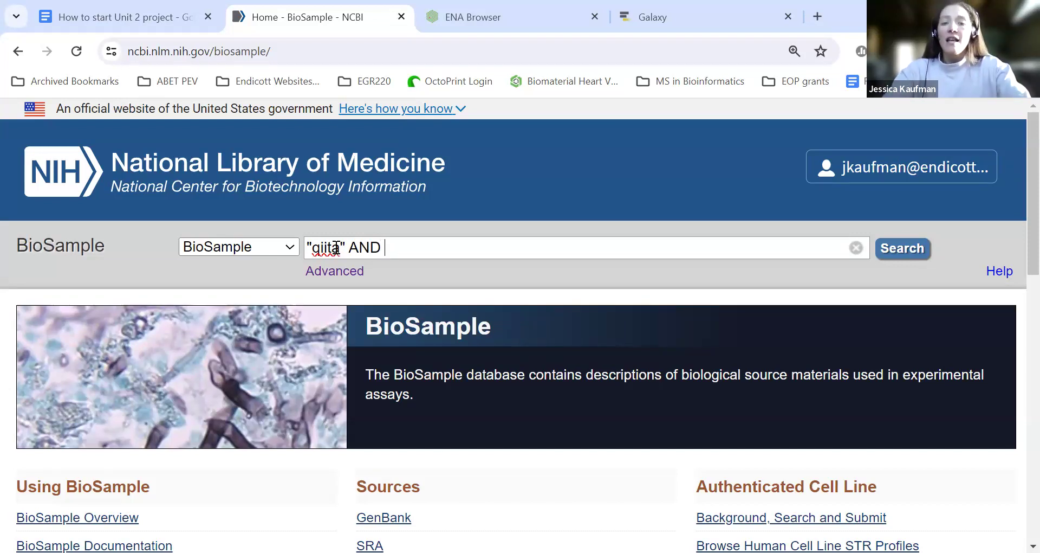
{"action": "type", "text": "\""}
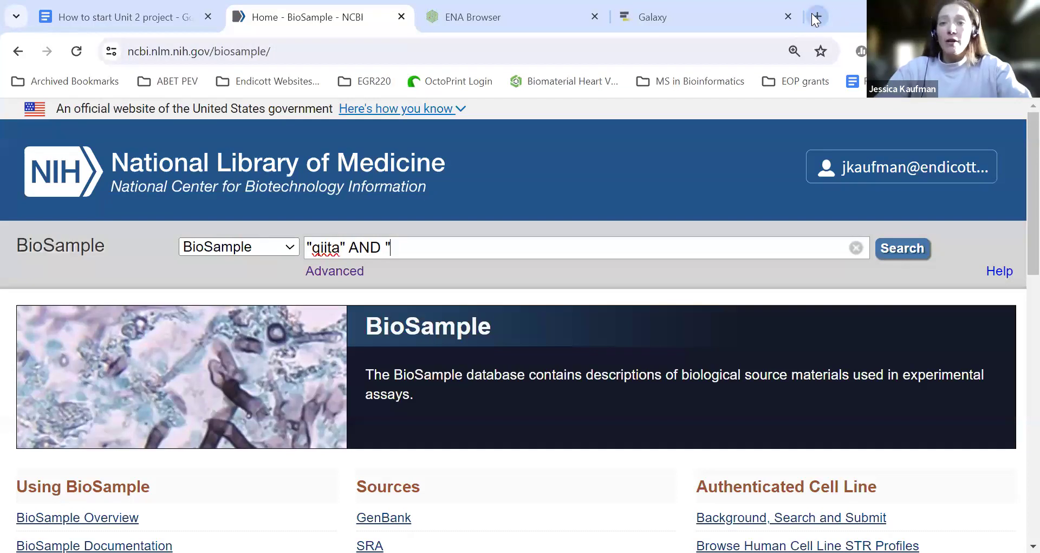
In a new tab, open Typical Survey.xlsx from the BEN345 course and scroll through it.
{"action": "left_click", "coordinate": [817, 17]}
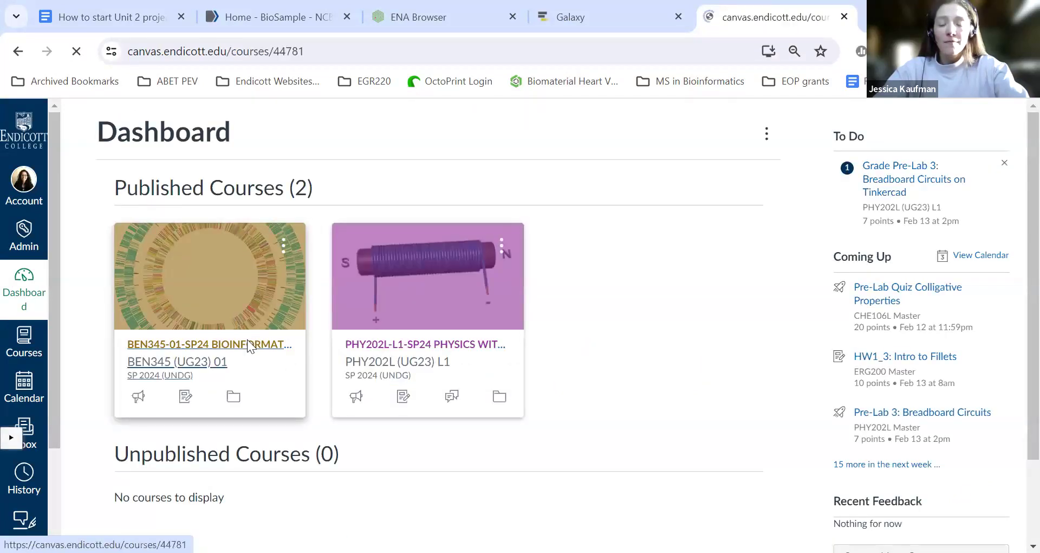
{"action": "left_click", "coordinate": [209, 344]}
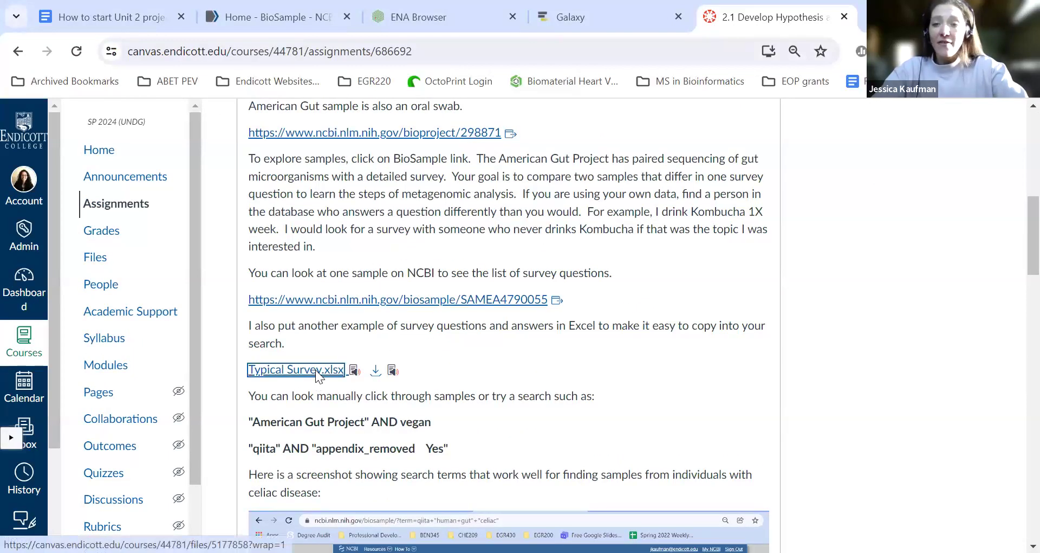
{"action": "left_click", "coordinate": [295, 369]}
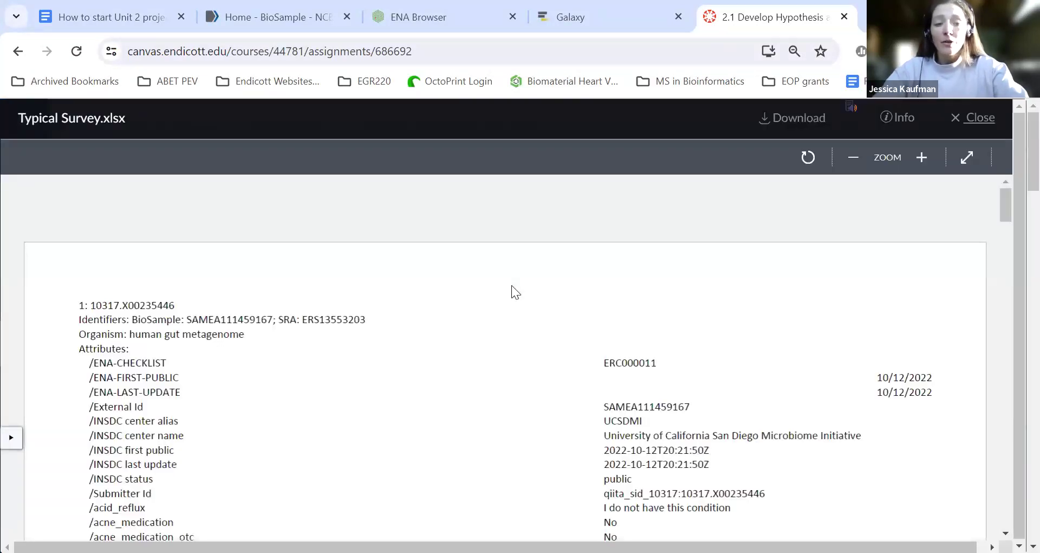
{"action": "scroll", "scroll_direction": "down", "scroll_amount": 3}
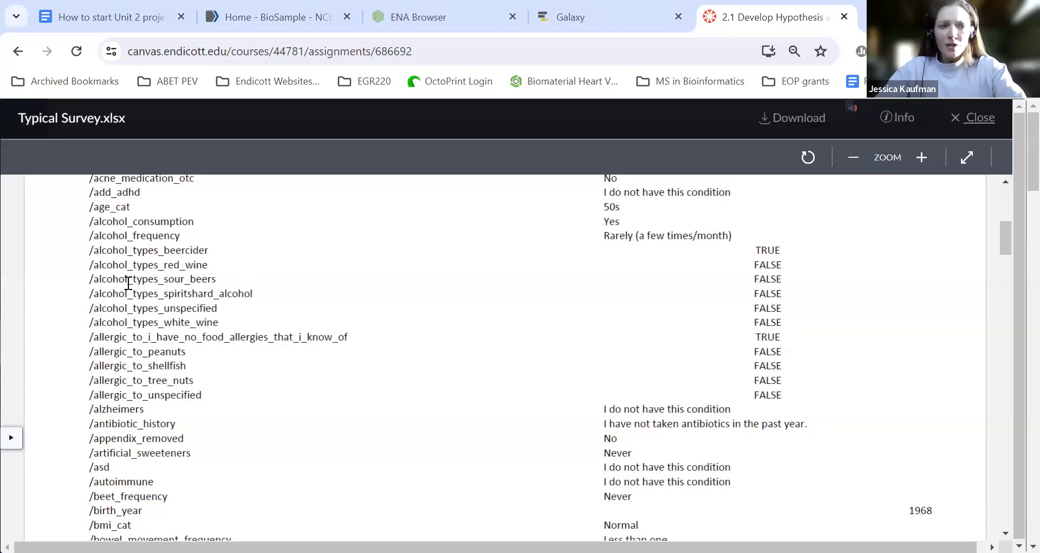
{"action": "mouse_move", "coordinate": [790, 286]}
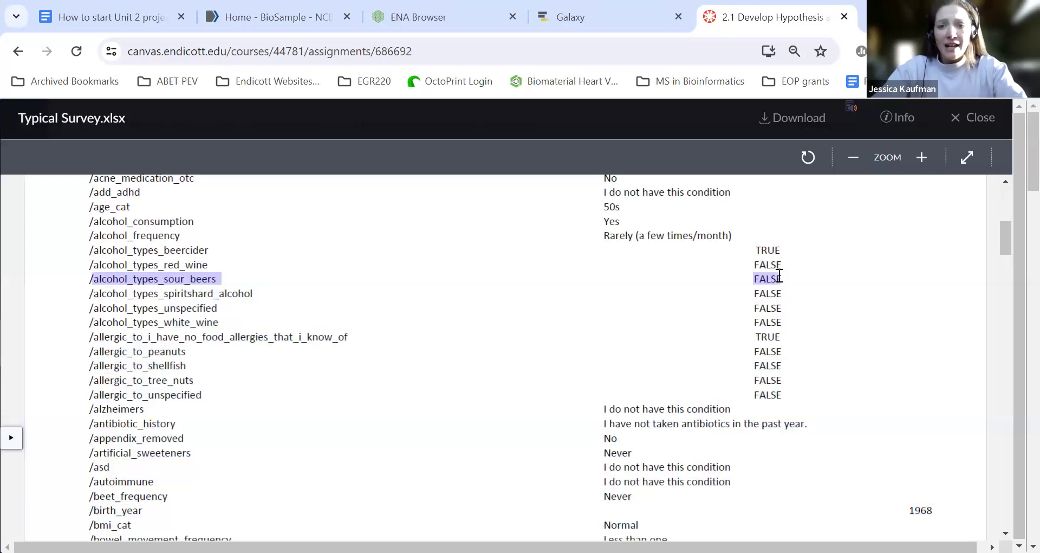
{"action": "mouse_move", "coordinate": [630, 296]}
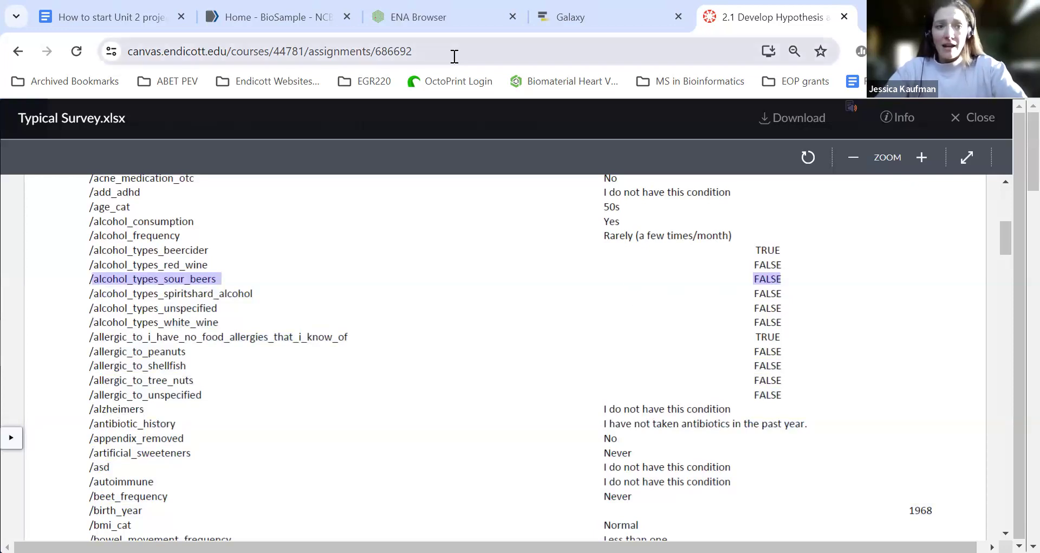
Search BioSample for "qiita" AND "alcohol_types_sour_beers FALSE".
{"action": "left_click", "coordinate": [272, 17]}
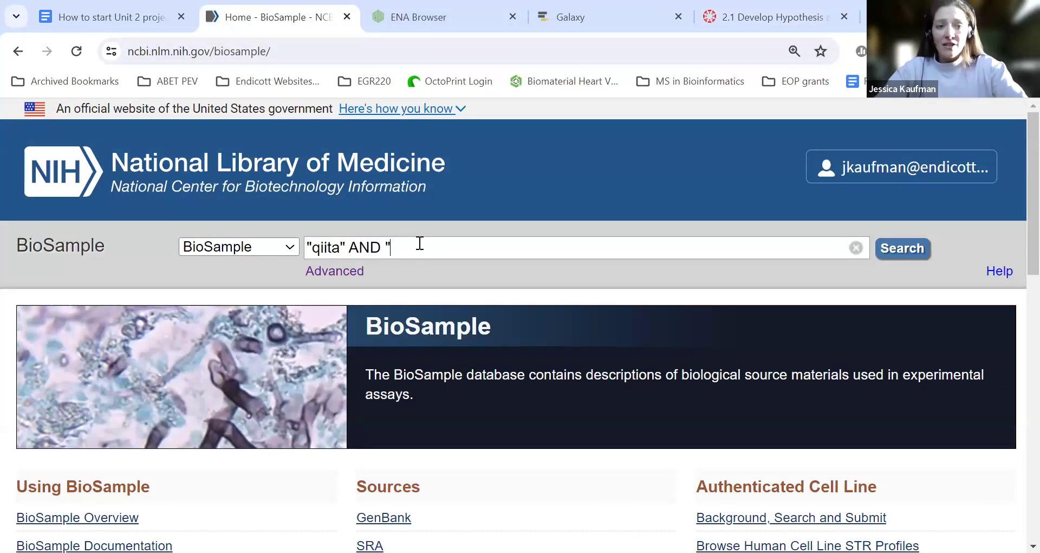
{"action": "type", "text": "alcohol_types_sour_beers FALSE\""}
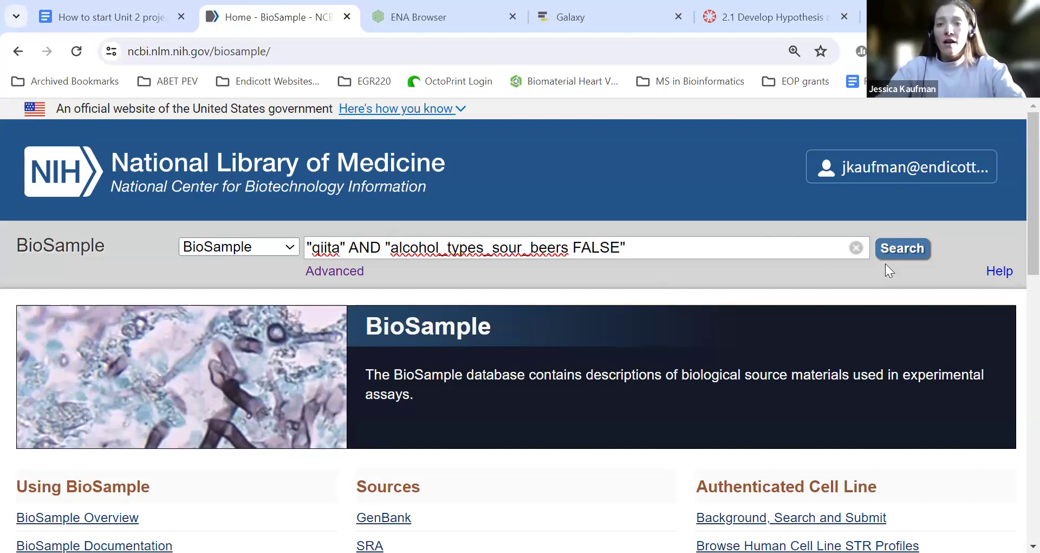
{"action": "left_click", "coordinate": [902, 249]}
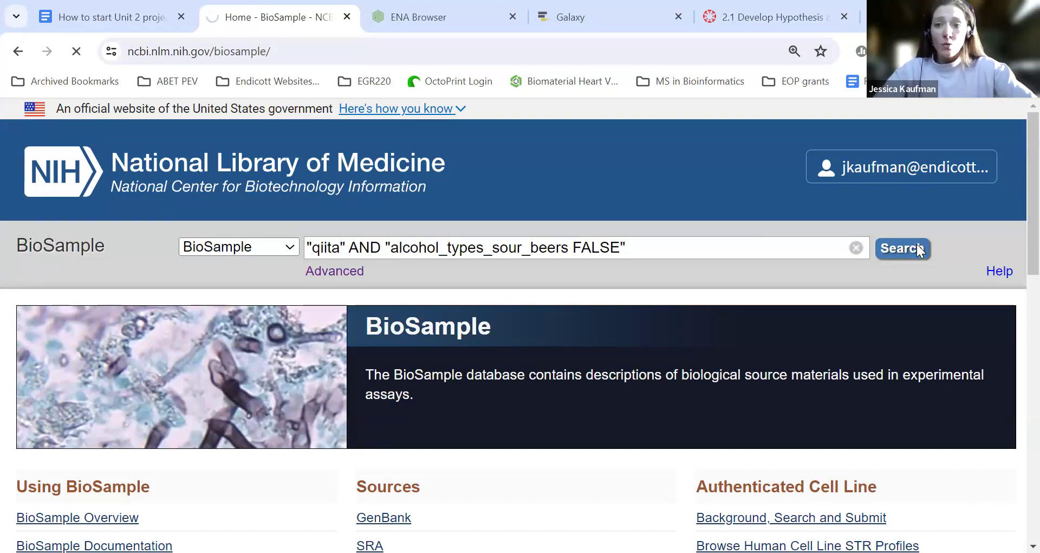
{"action": "left_click", "coordinate": [901, 248]}
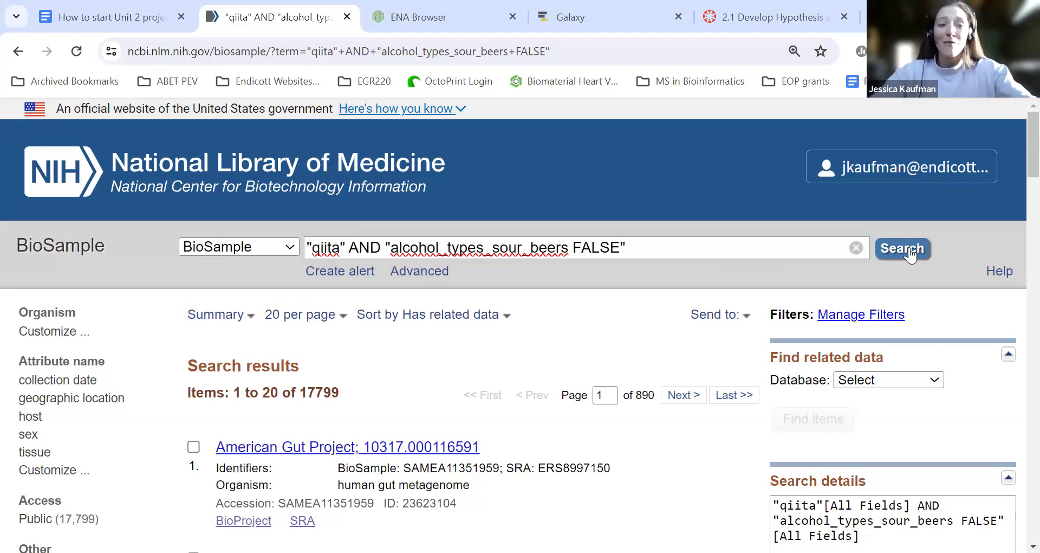
Scroll through the 17,799 American Gut Project human gut metagenome results.
{"action": "scroll", "scroll_direction": "down", "scroll_amount": 3}
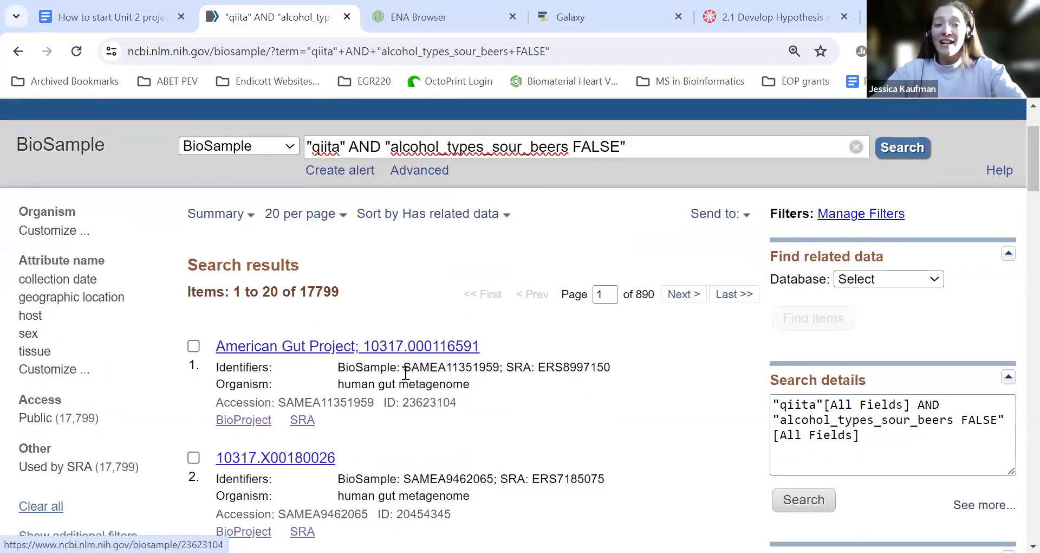
{"action": "double_click", "coordinate": [386, 383]}
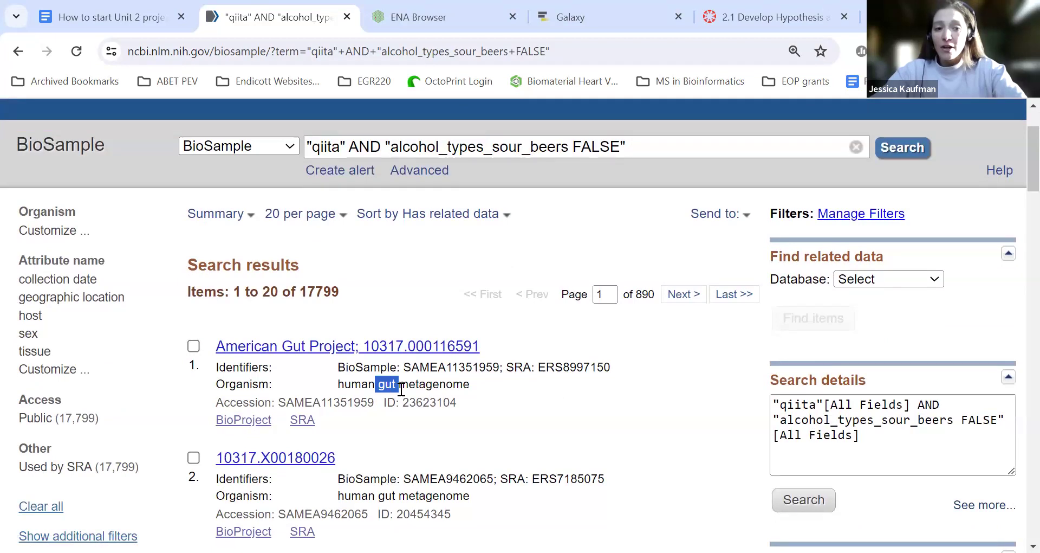
{"action": "scroll", "scroll_direction": "down", "scroll_amount": 3}
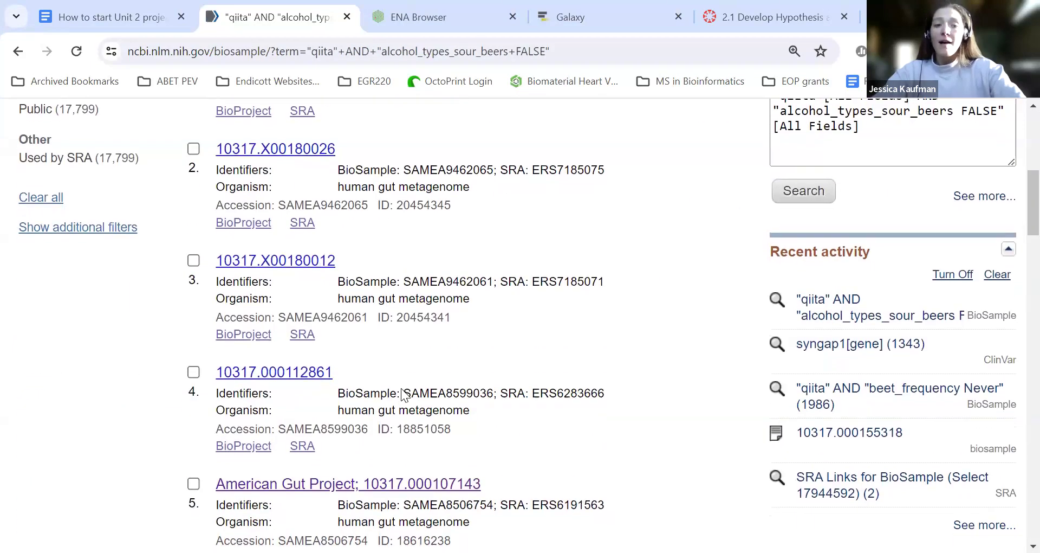
{"action": "scroll", "scroll_direction": "down", "scroll_amount": 3}
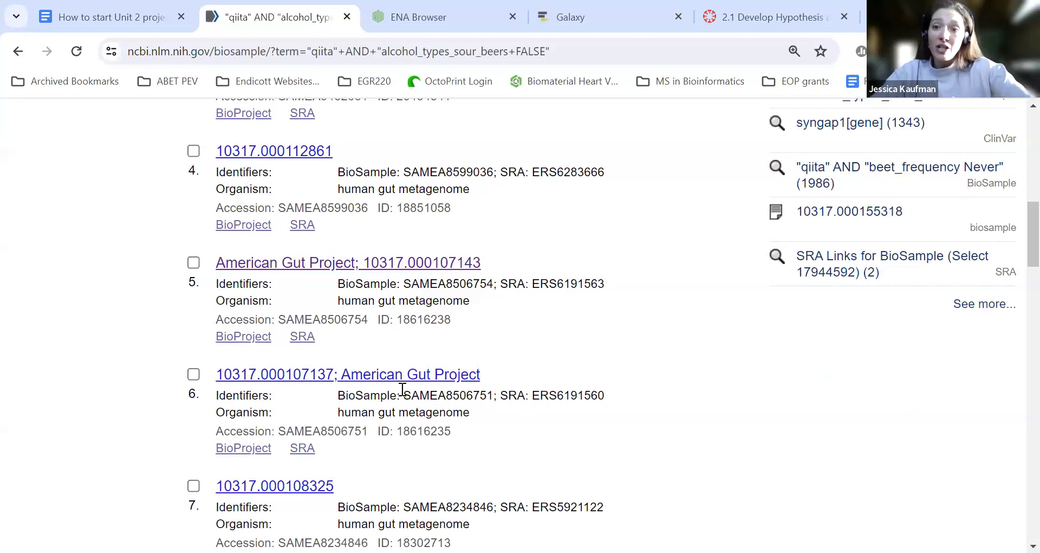
{"action": "scroll", "scroll_direction": "down", "scroll_amount": 3}
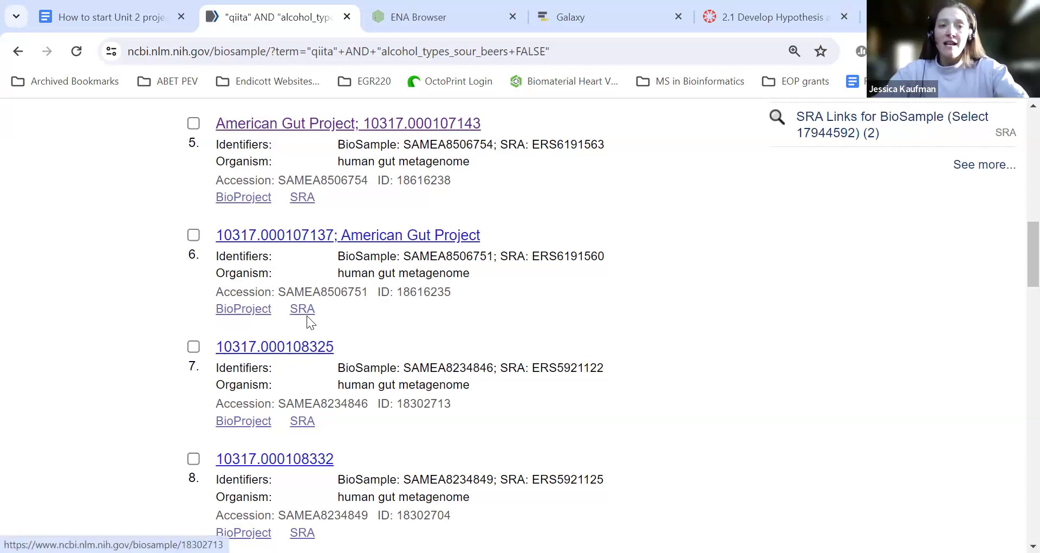
Open the 10317.000107137 American Gut Project record and scroll down to its accession details.
{"action": "left_click", "coordinate": [348, 235]}
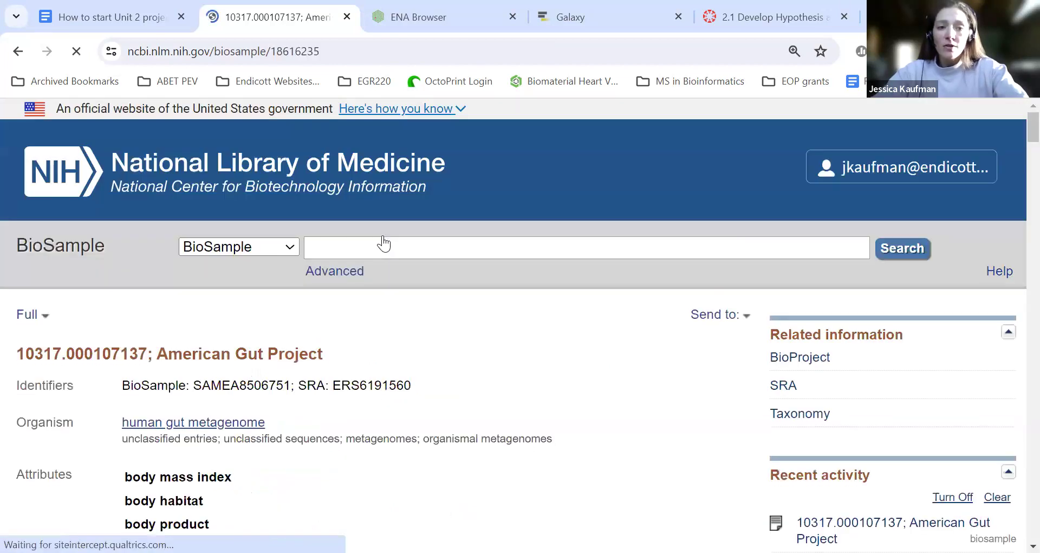
{"action": "scroll", "scroll_direction": "down", "scroll_amount": 3}
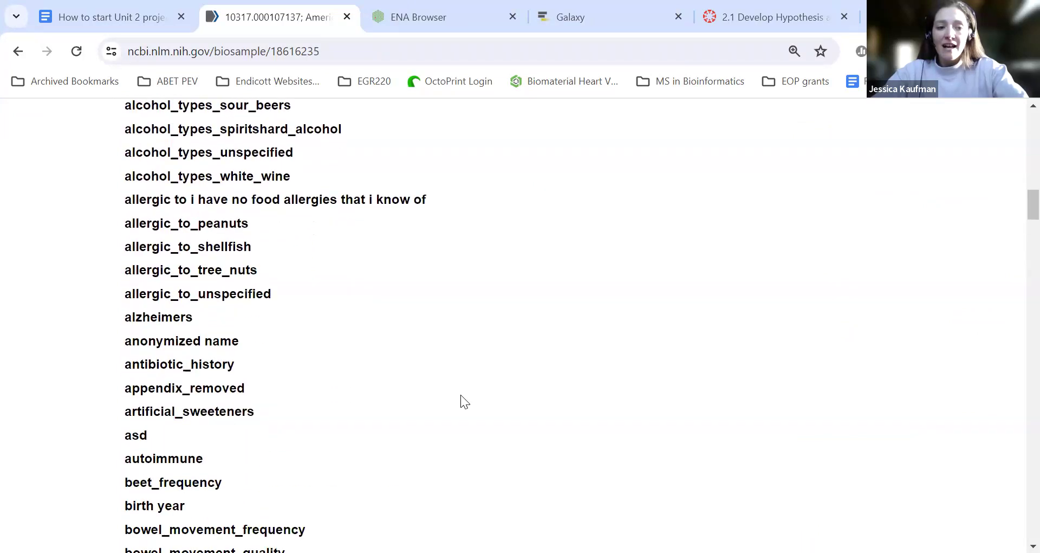
{"action": "scroll", "scroll_direction": "down", "scroll_amount": 3}
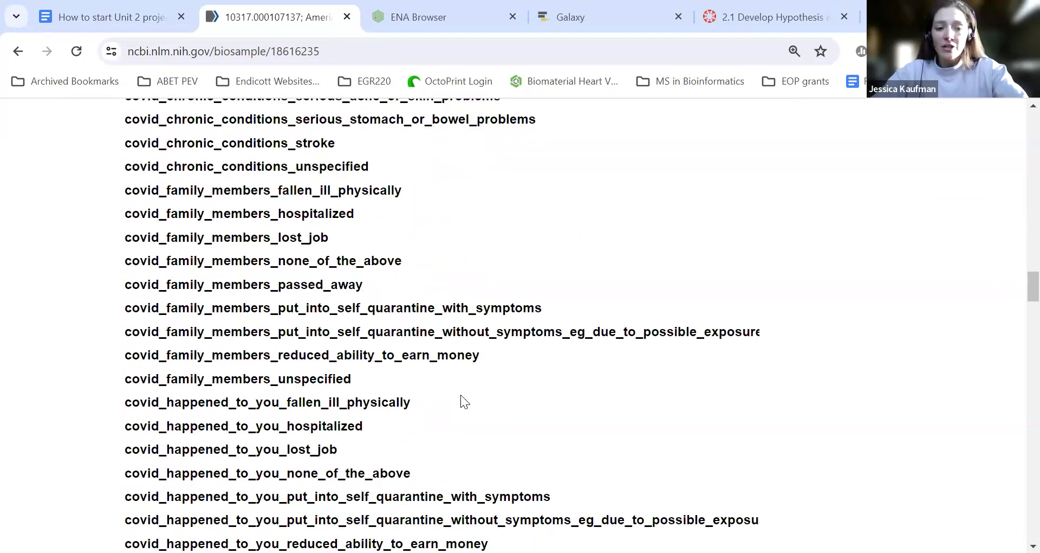
{"action": "scroll", "scroll_direction": "down", "scroll_amount": 3}
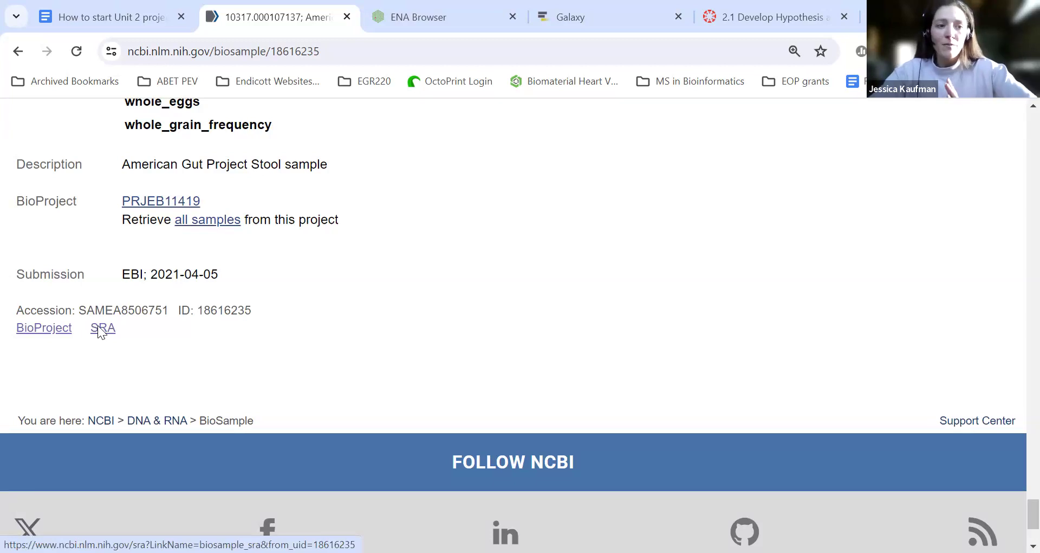
Follow the record's SRA link to find run ERR5654469, then switch to ENA Browser.
{"action": "left_click", "coordinate": [103, 328]}
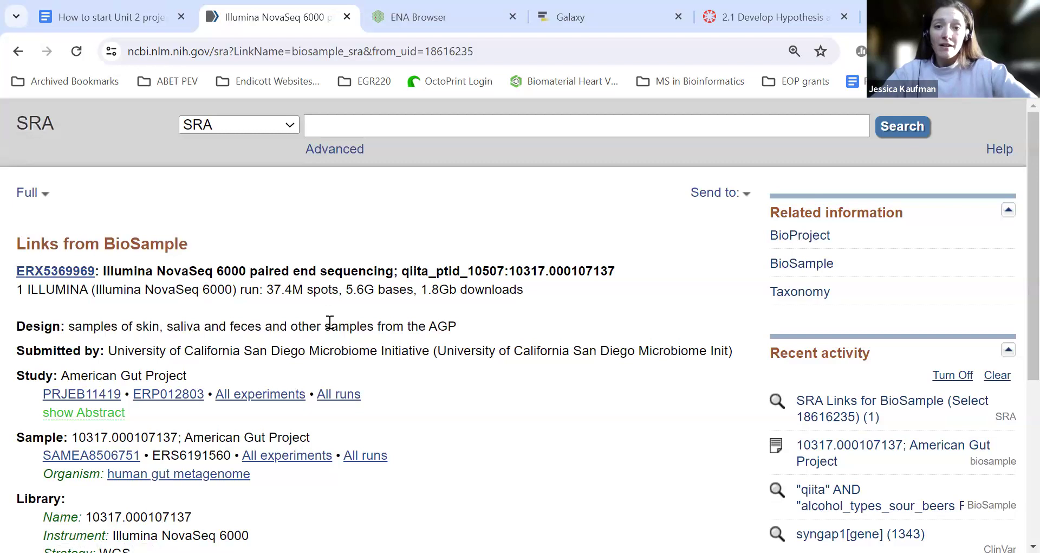
{"action": "scroll", "scroll_direction": "down", "scroll_amount": 3}
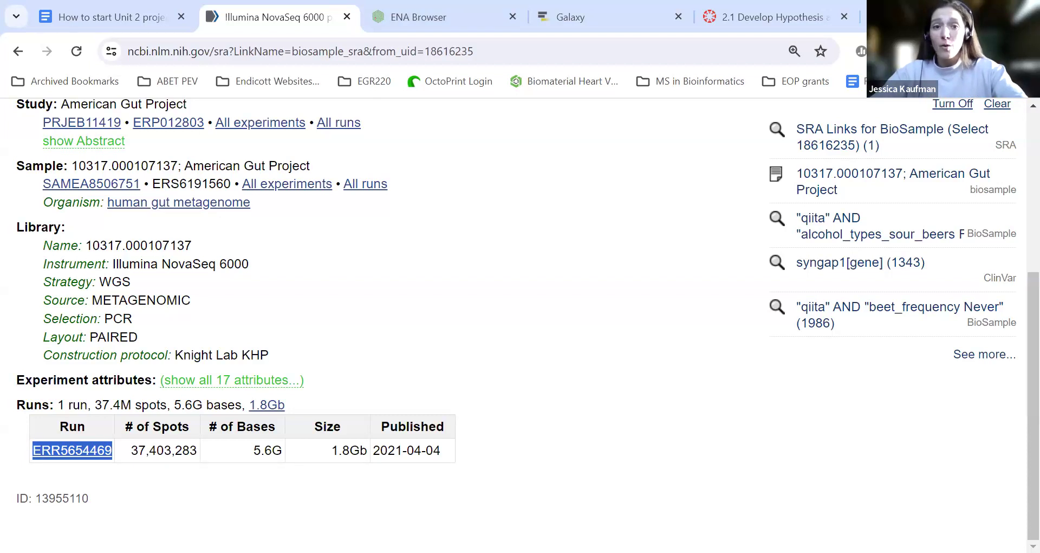
{"action": "left_click", "coordinate": [431, 17]}
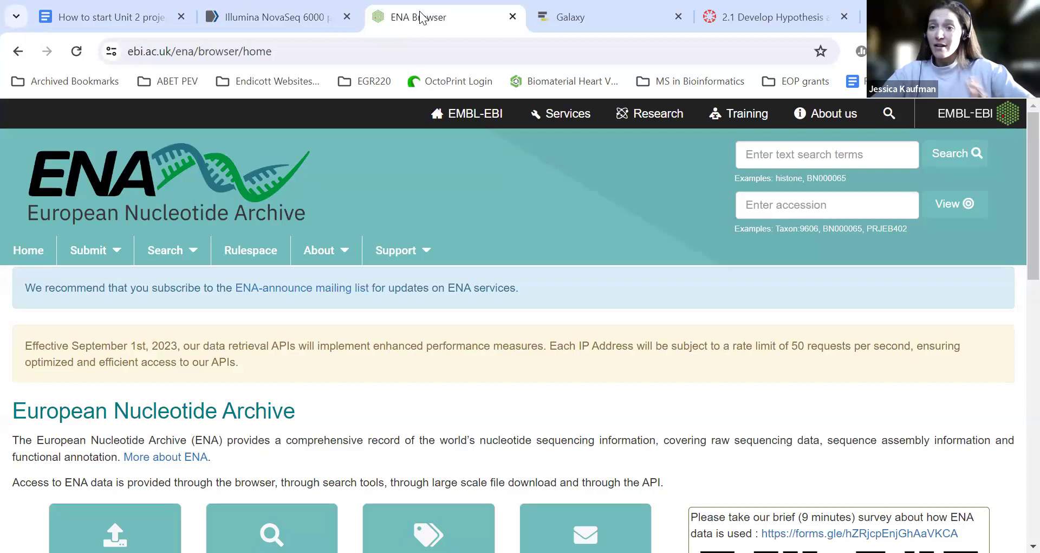
{"action": "mouse_move", "coordinate": [841, 30]}
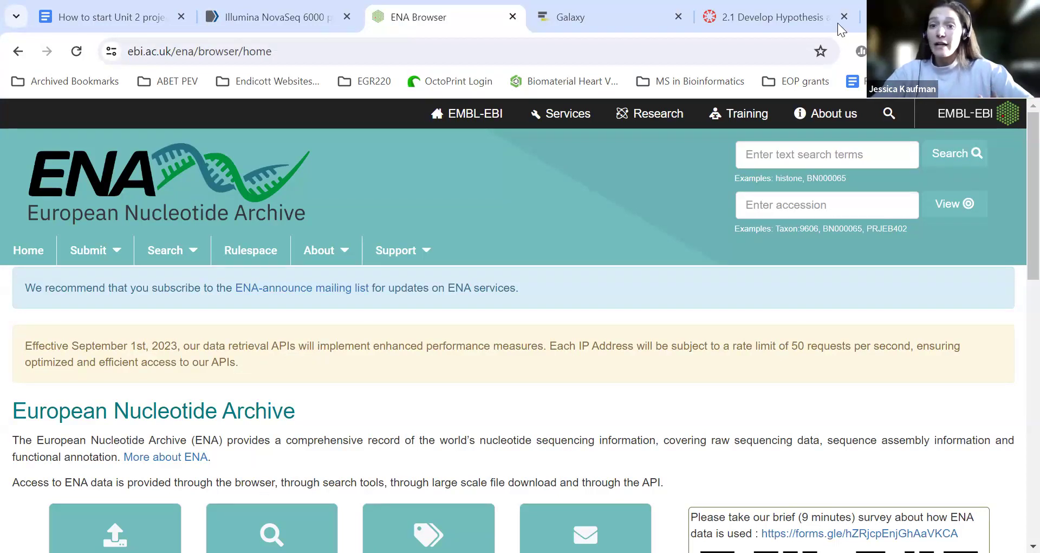
Find run ERR5654469 in ENA and tick its ERR5654469_1.fastq.gz read file for download.
{"action": "left_click", "coordinate": [825, 154]}
{"action": "type", "text": "ERR5654469"}
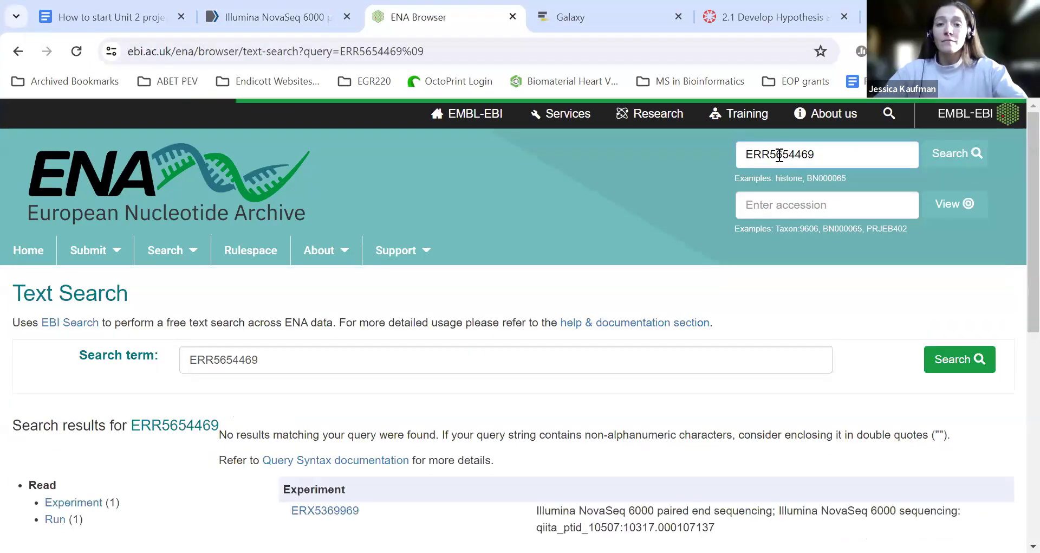
{"action": "scroll", "scroll_direction": "down", "scroll_amount": 3}
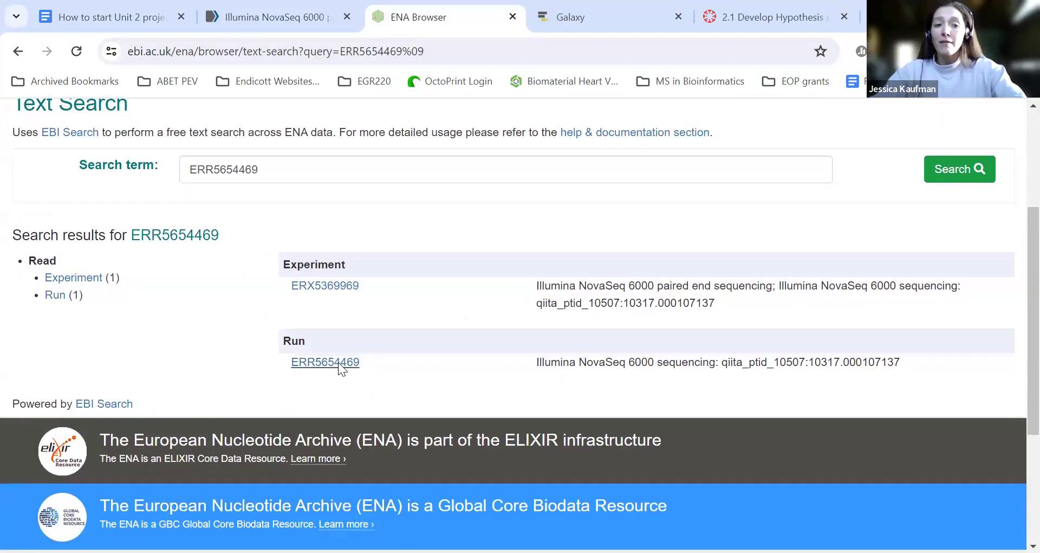
{"action": "left_click", "coordinate": [325, 363]}
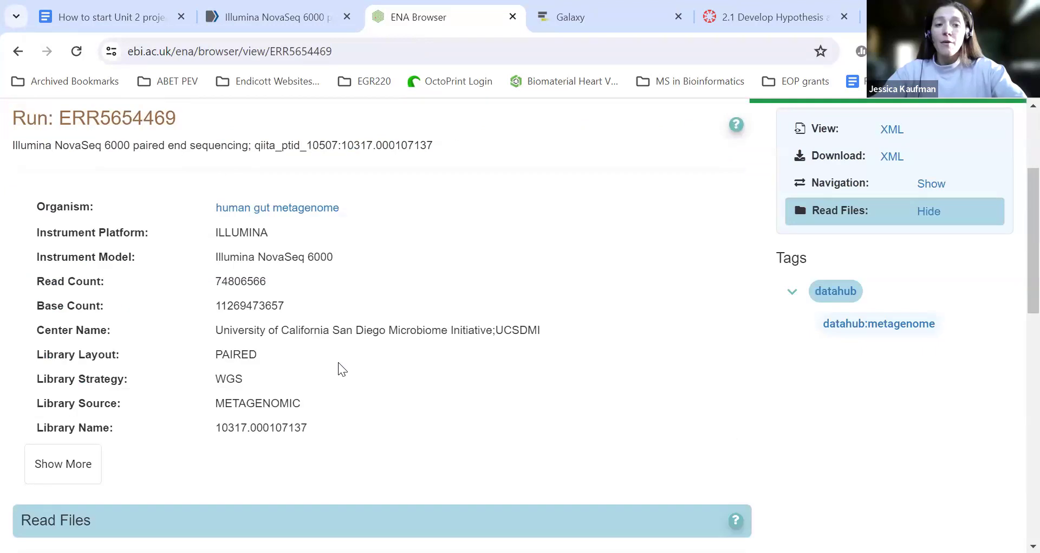
{"action": "scroll", "scroll_direction": "down", "scroll_amount": 3}
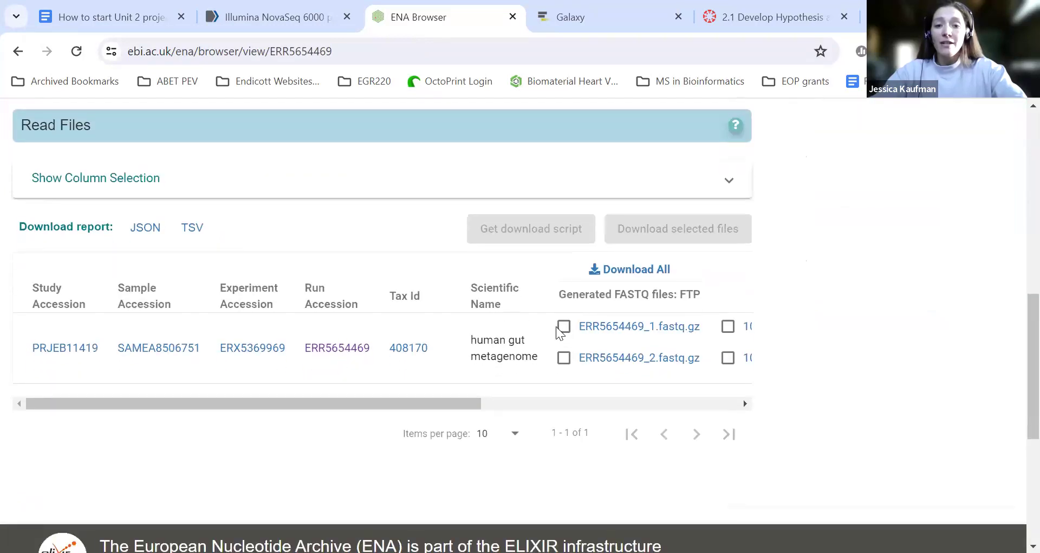
{"action": "left_click", "coordinate": [563, 325]}
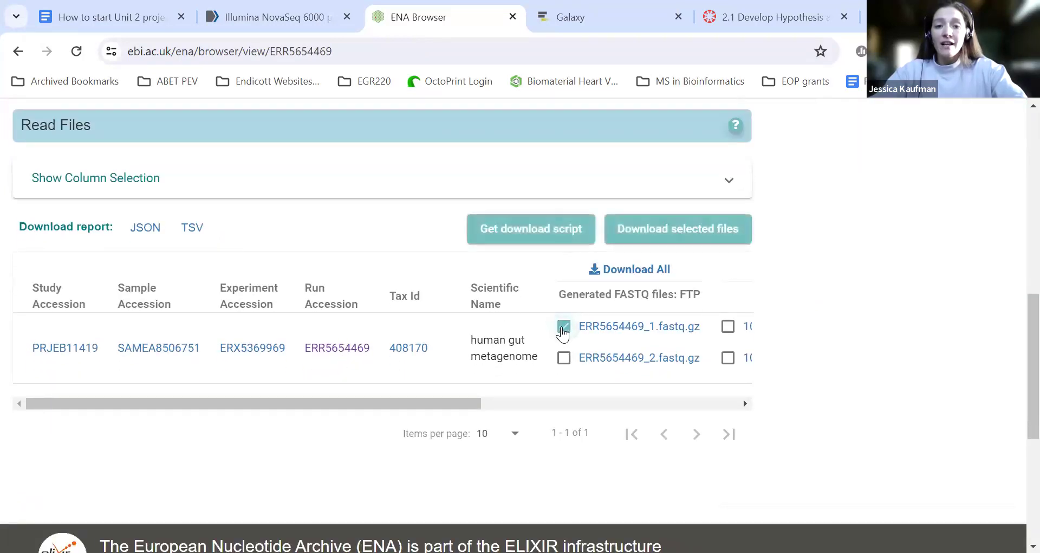
{"action": "left_click", "coordinate": [563, 325]}
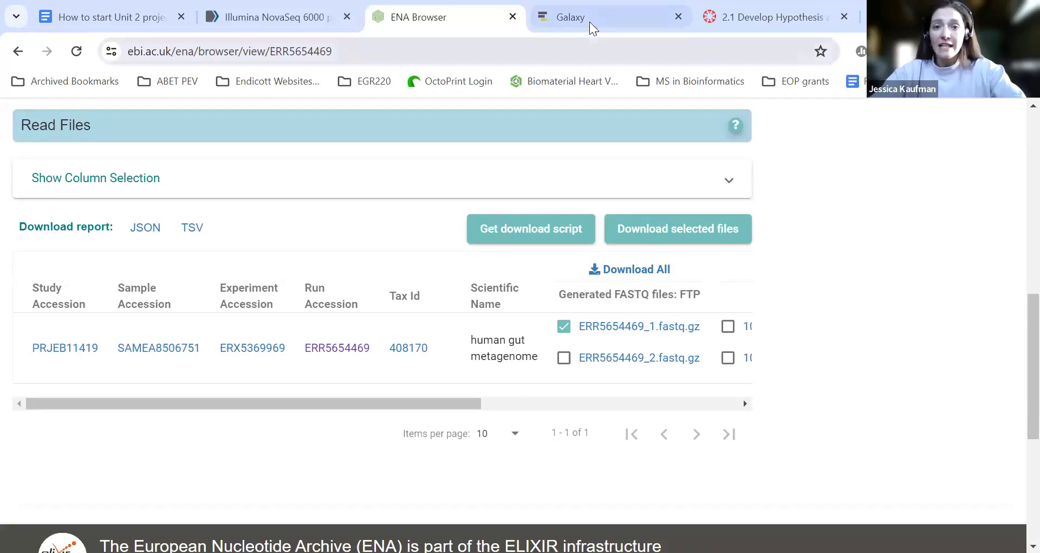
Open Galaxy's upload dialog and browse the Downloads folder for a local file.
{"action": "left_click", "coordinate": [609, 17]}
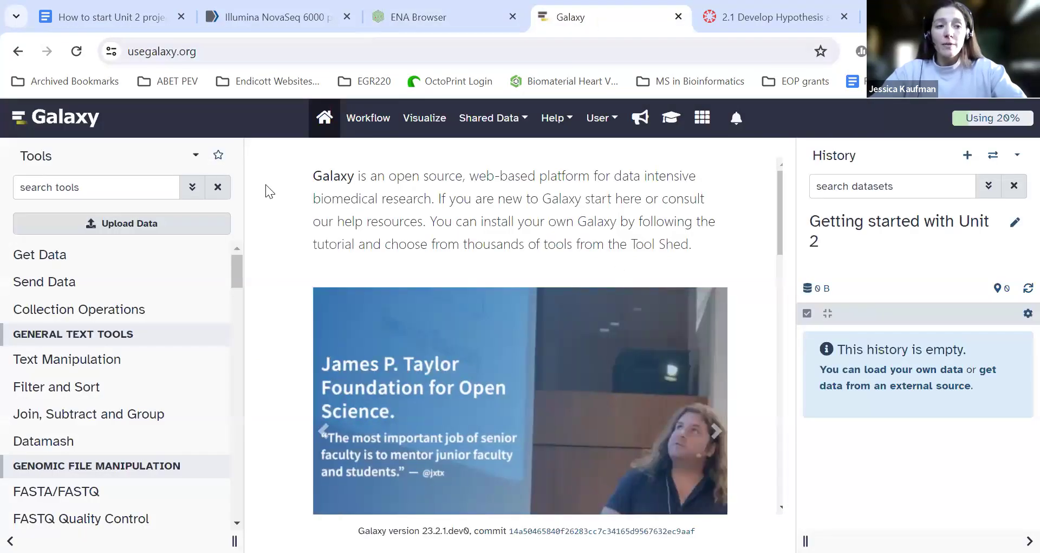
{"action": "left_click", "coordinate": [121, 223]}
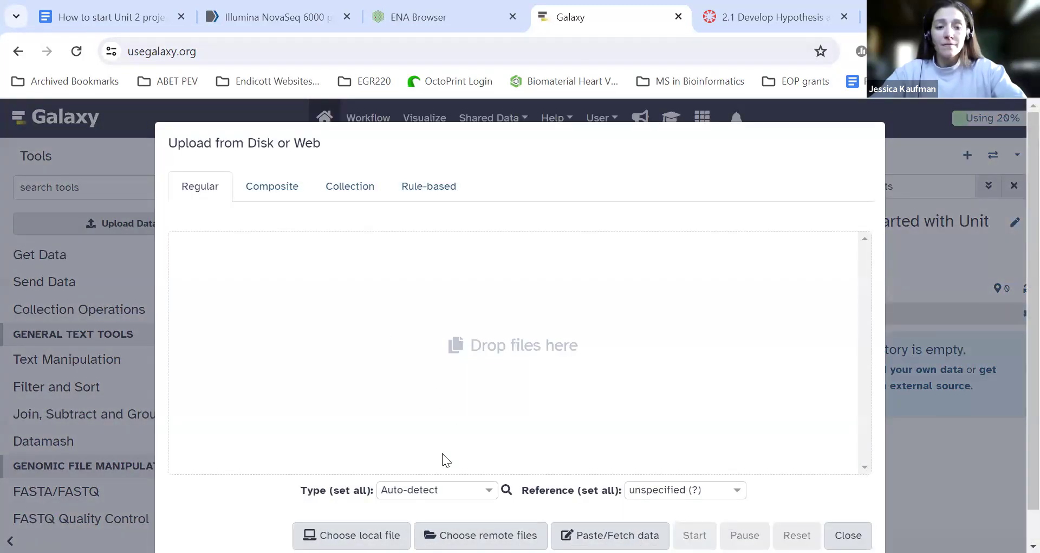
{"action": "left_click", "coordinate": [351, 534]}
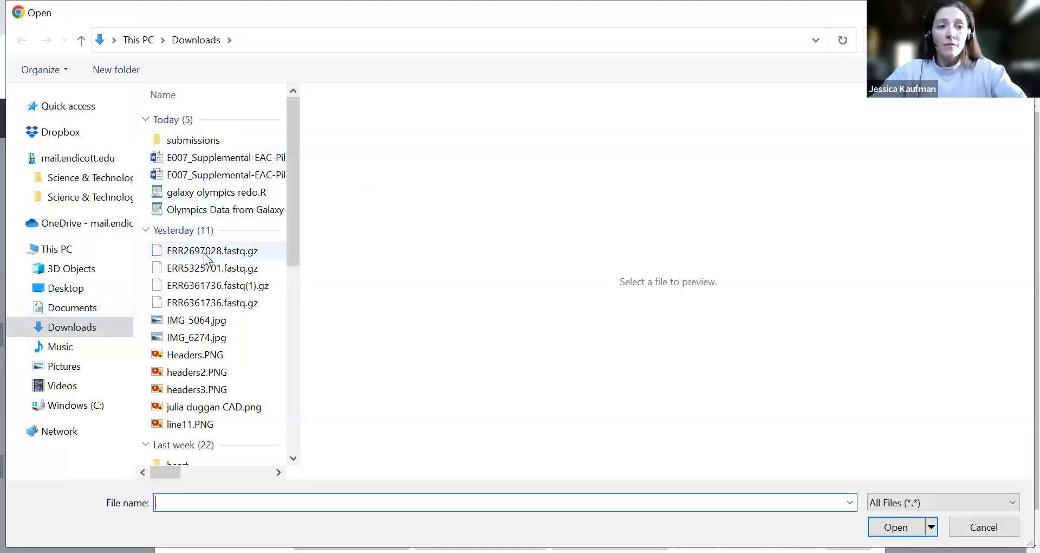
{"action": "mouse_move", "coordinate": [212, 250]}
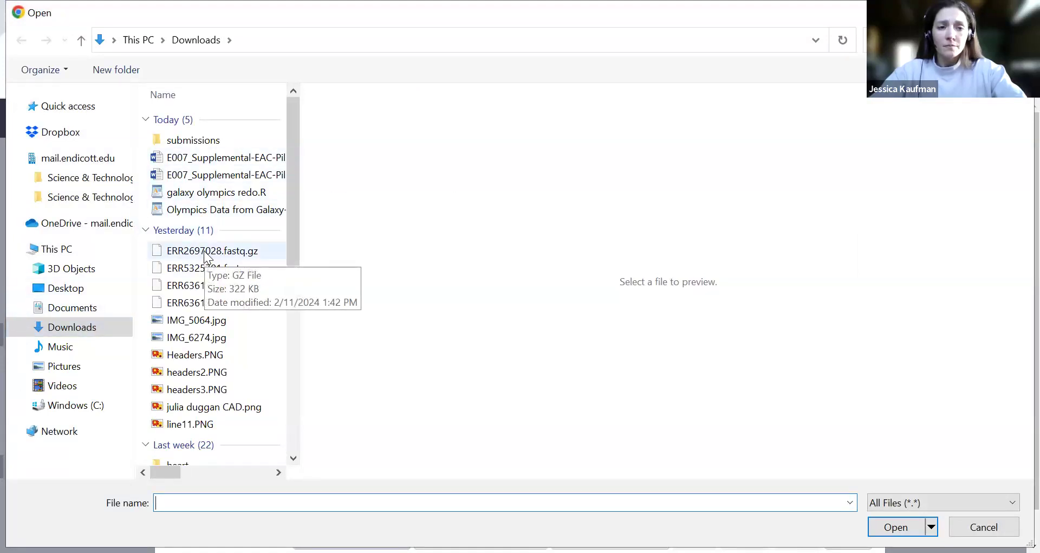